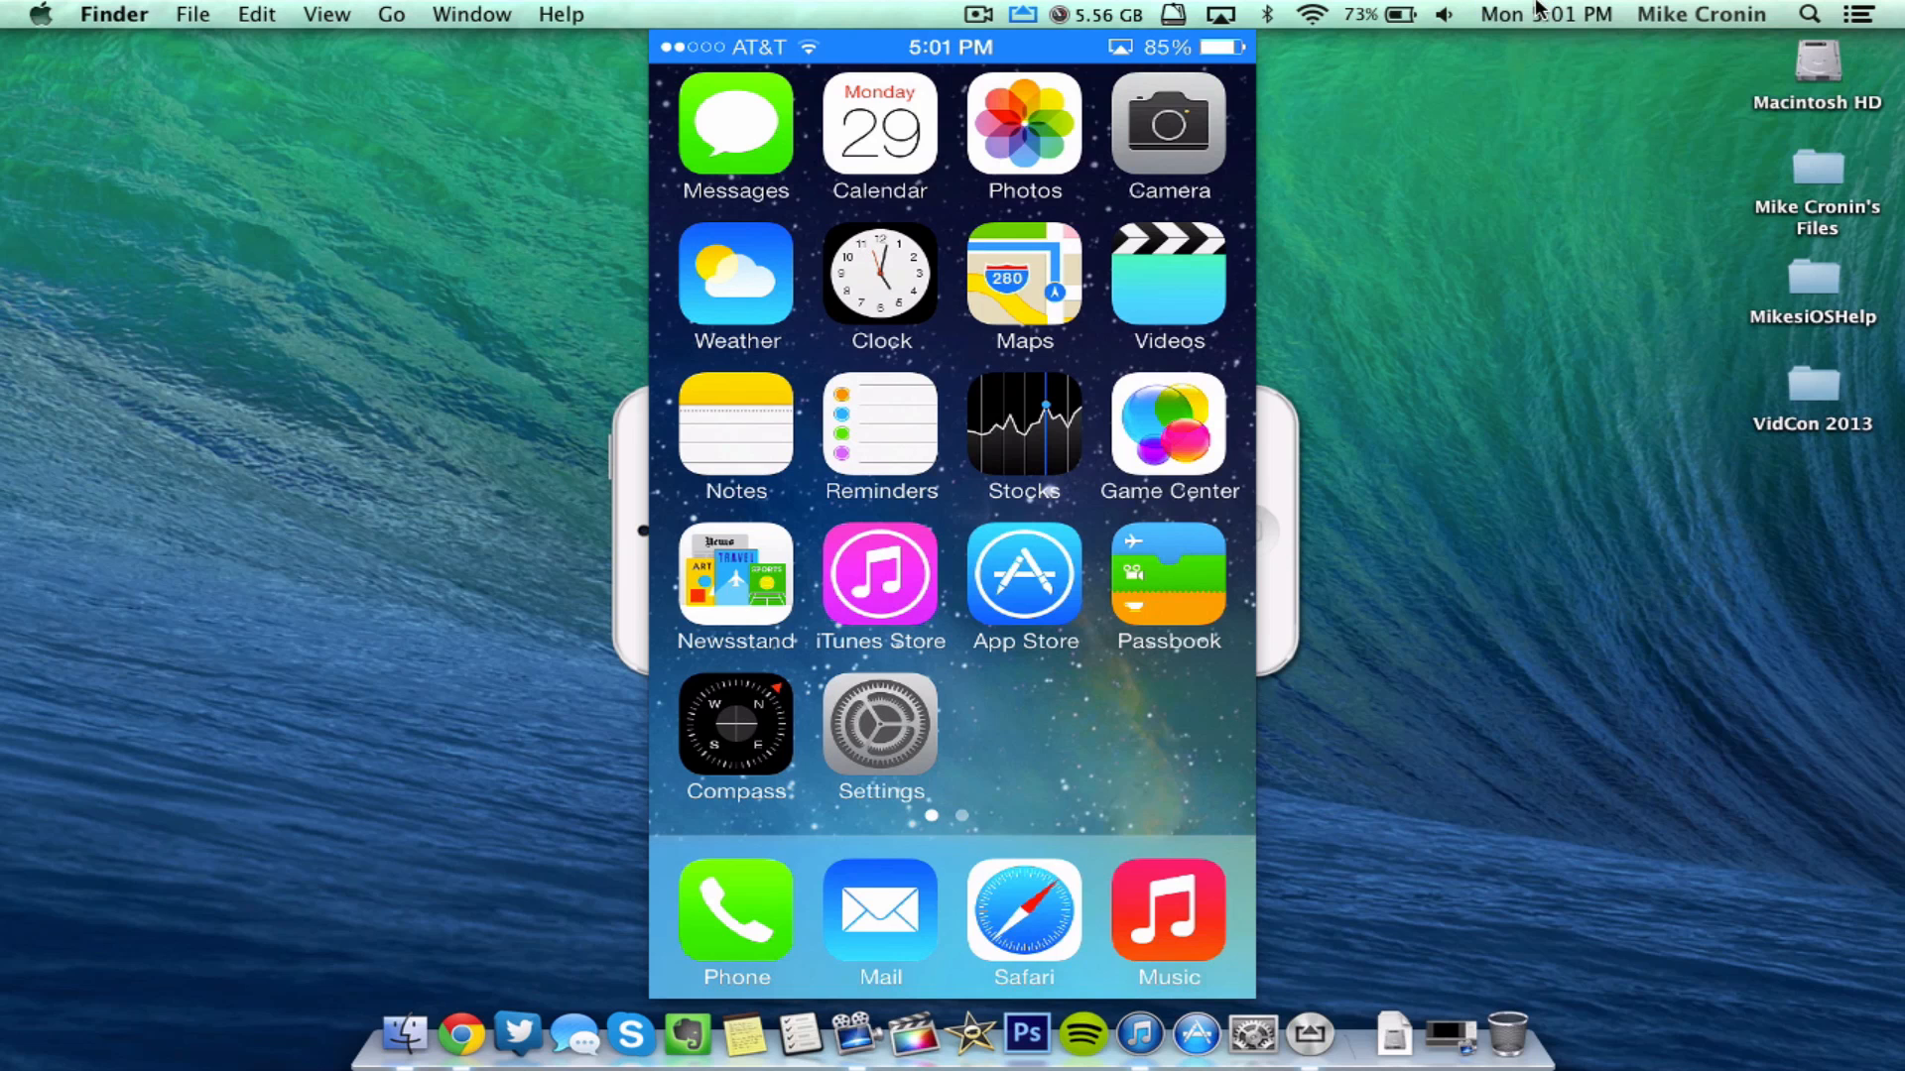
pyautogui.moveTo(1429, 288)
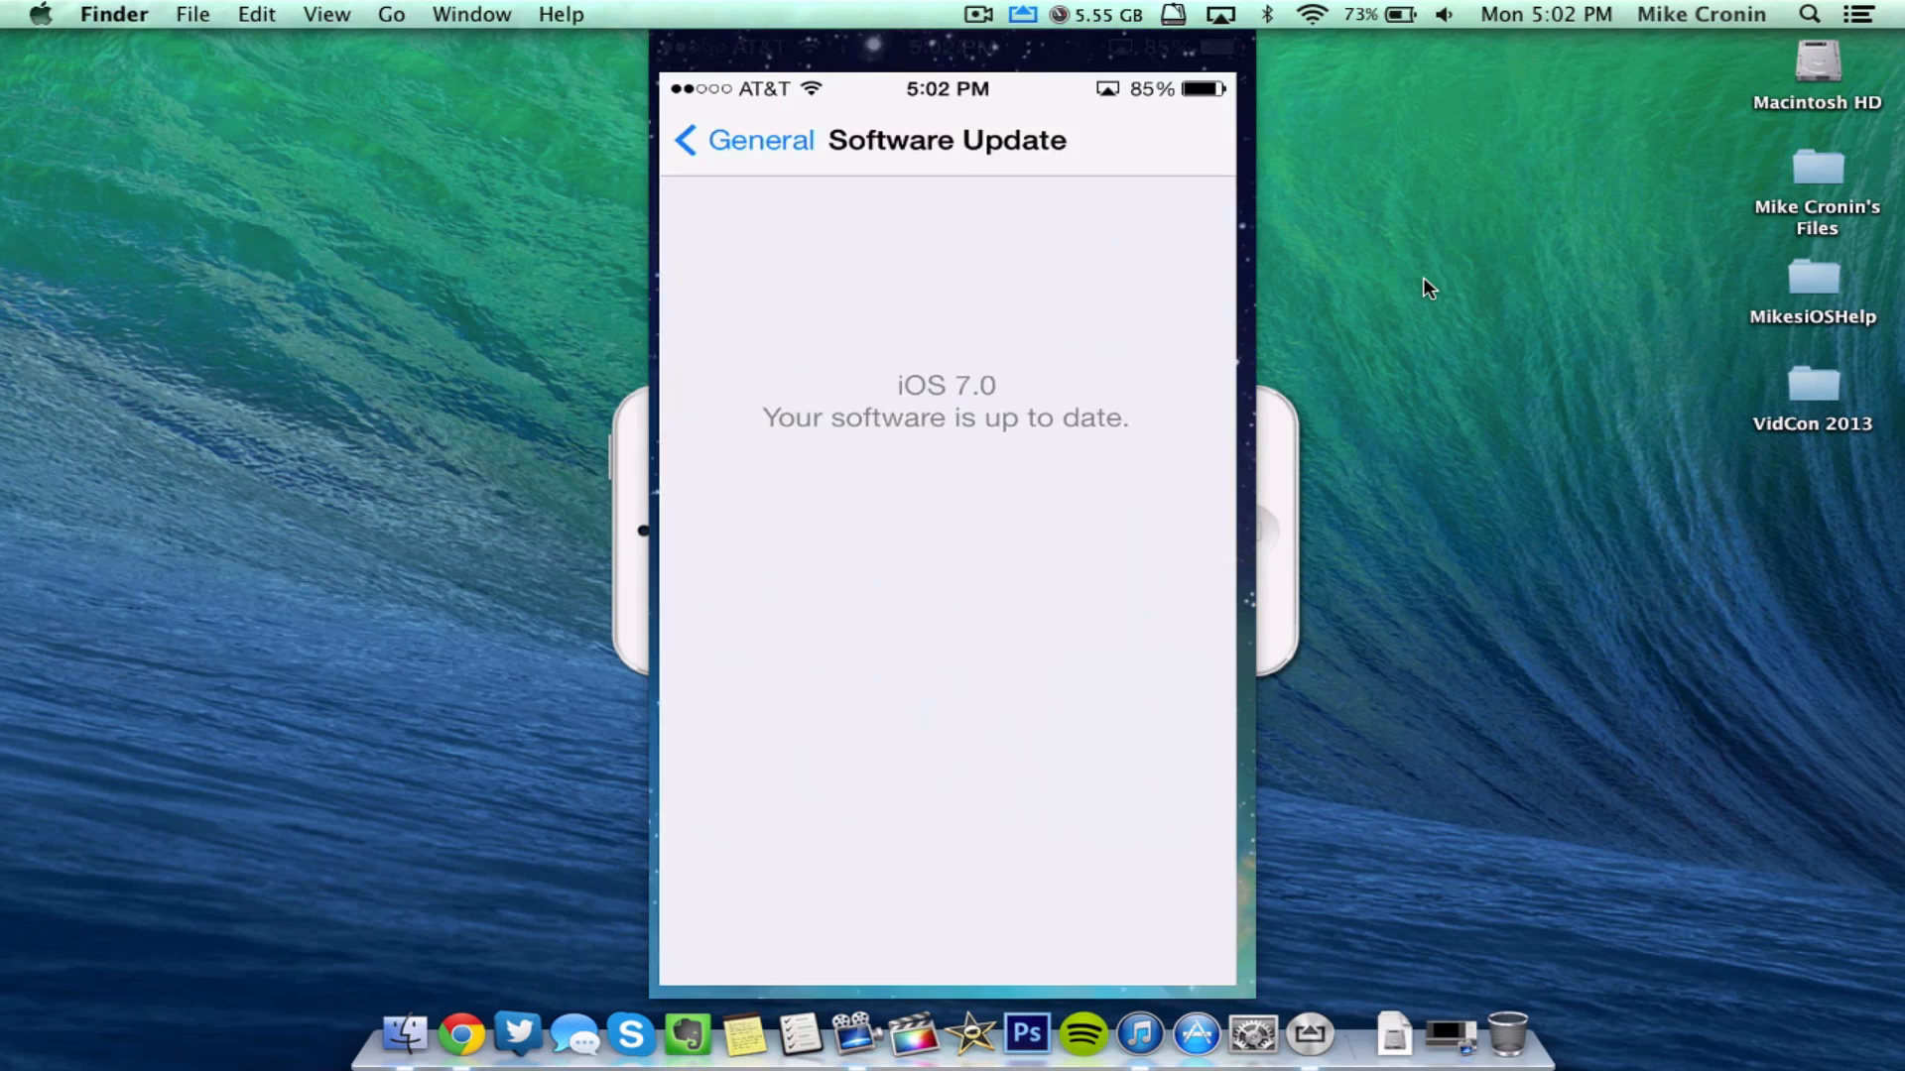
# Review the iPhone's About page showing iOS 7.0 (11A4435d), then return to the home screen
pyautogui.click(740, 138)
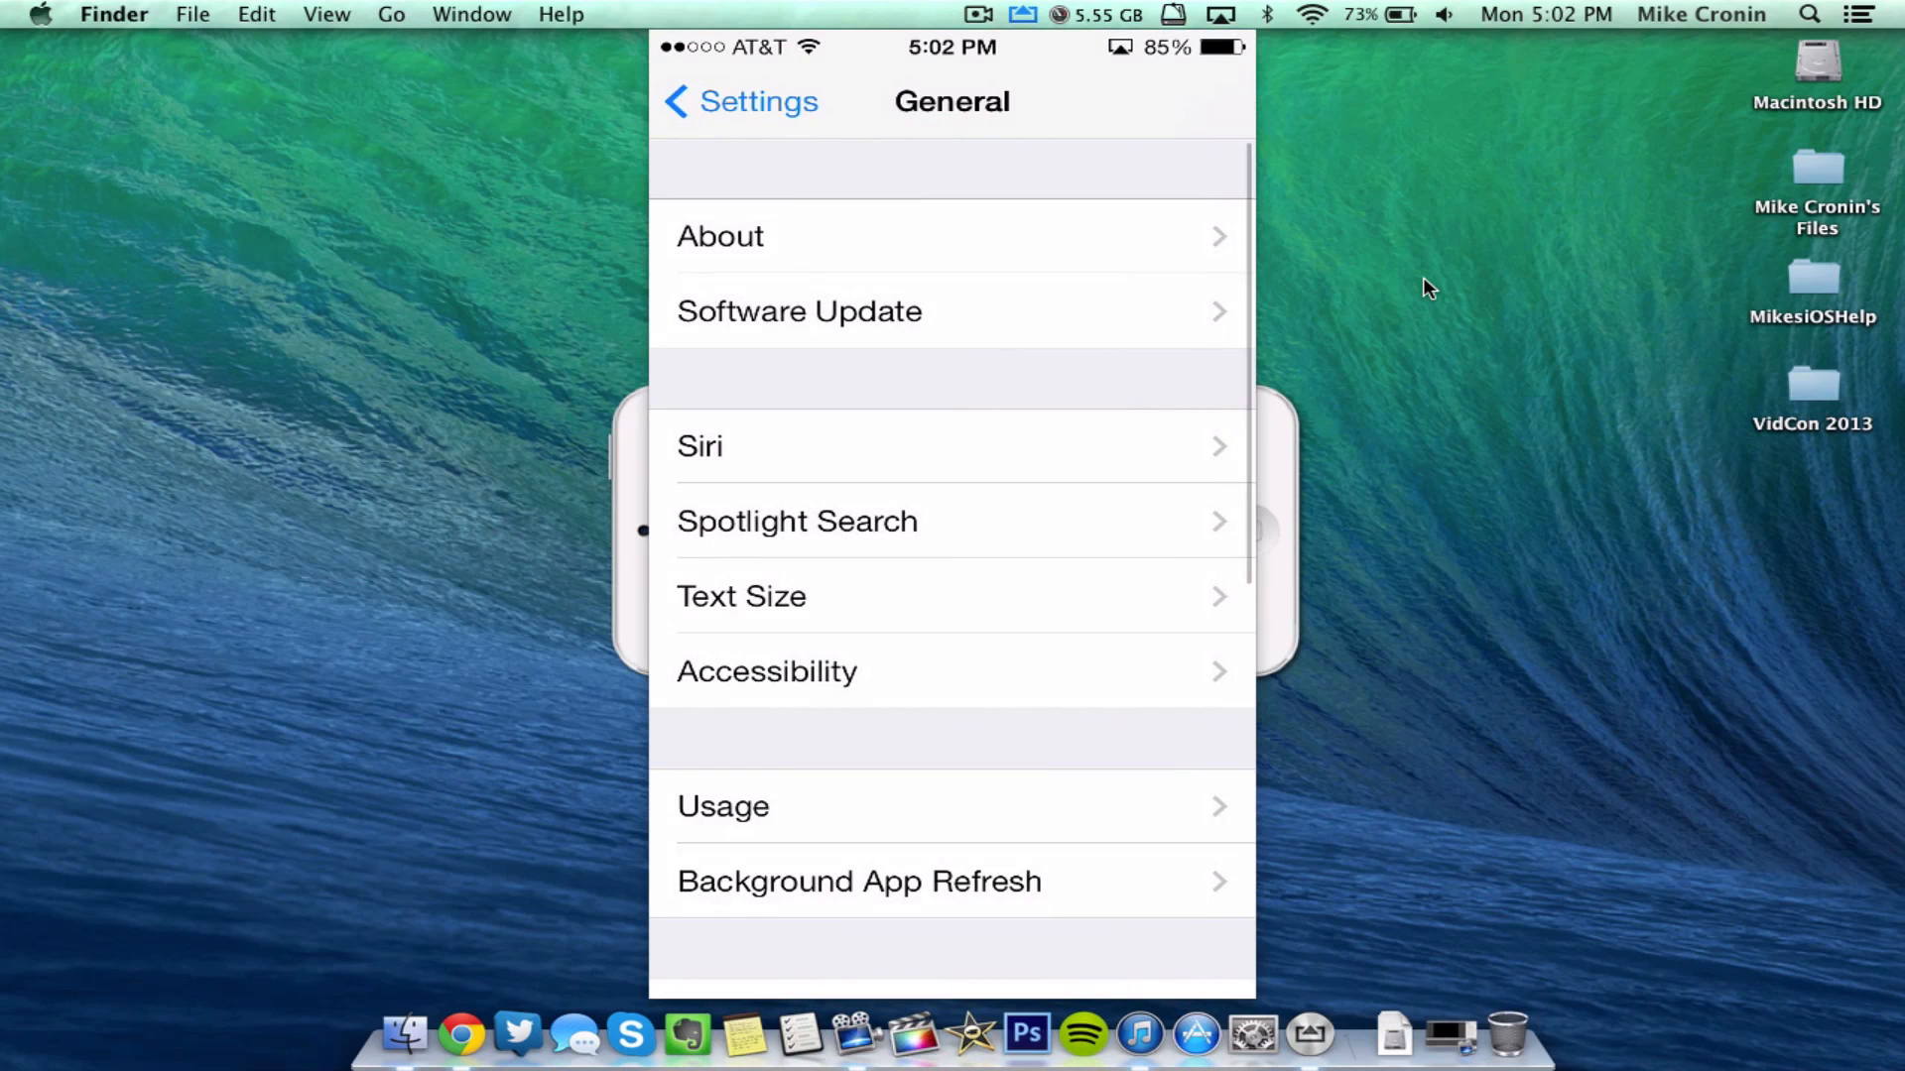
pyautogui.click(718, 236)
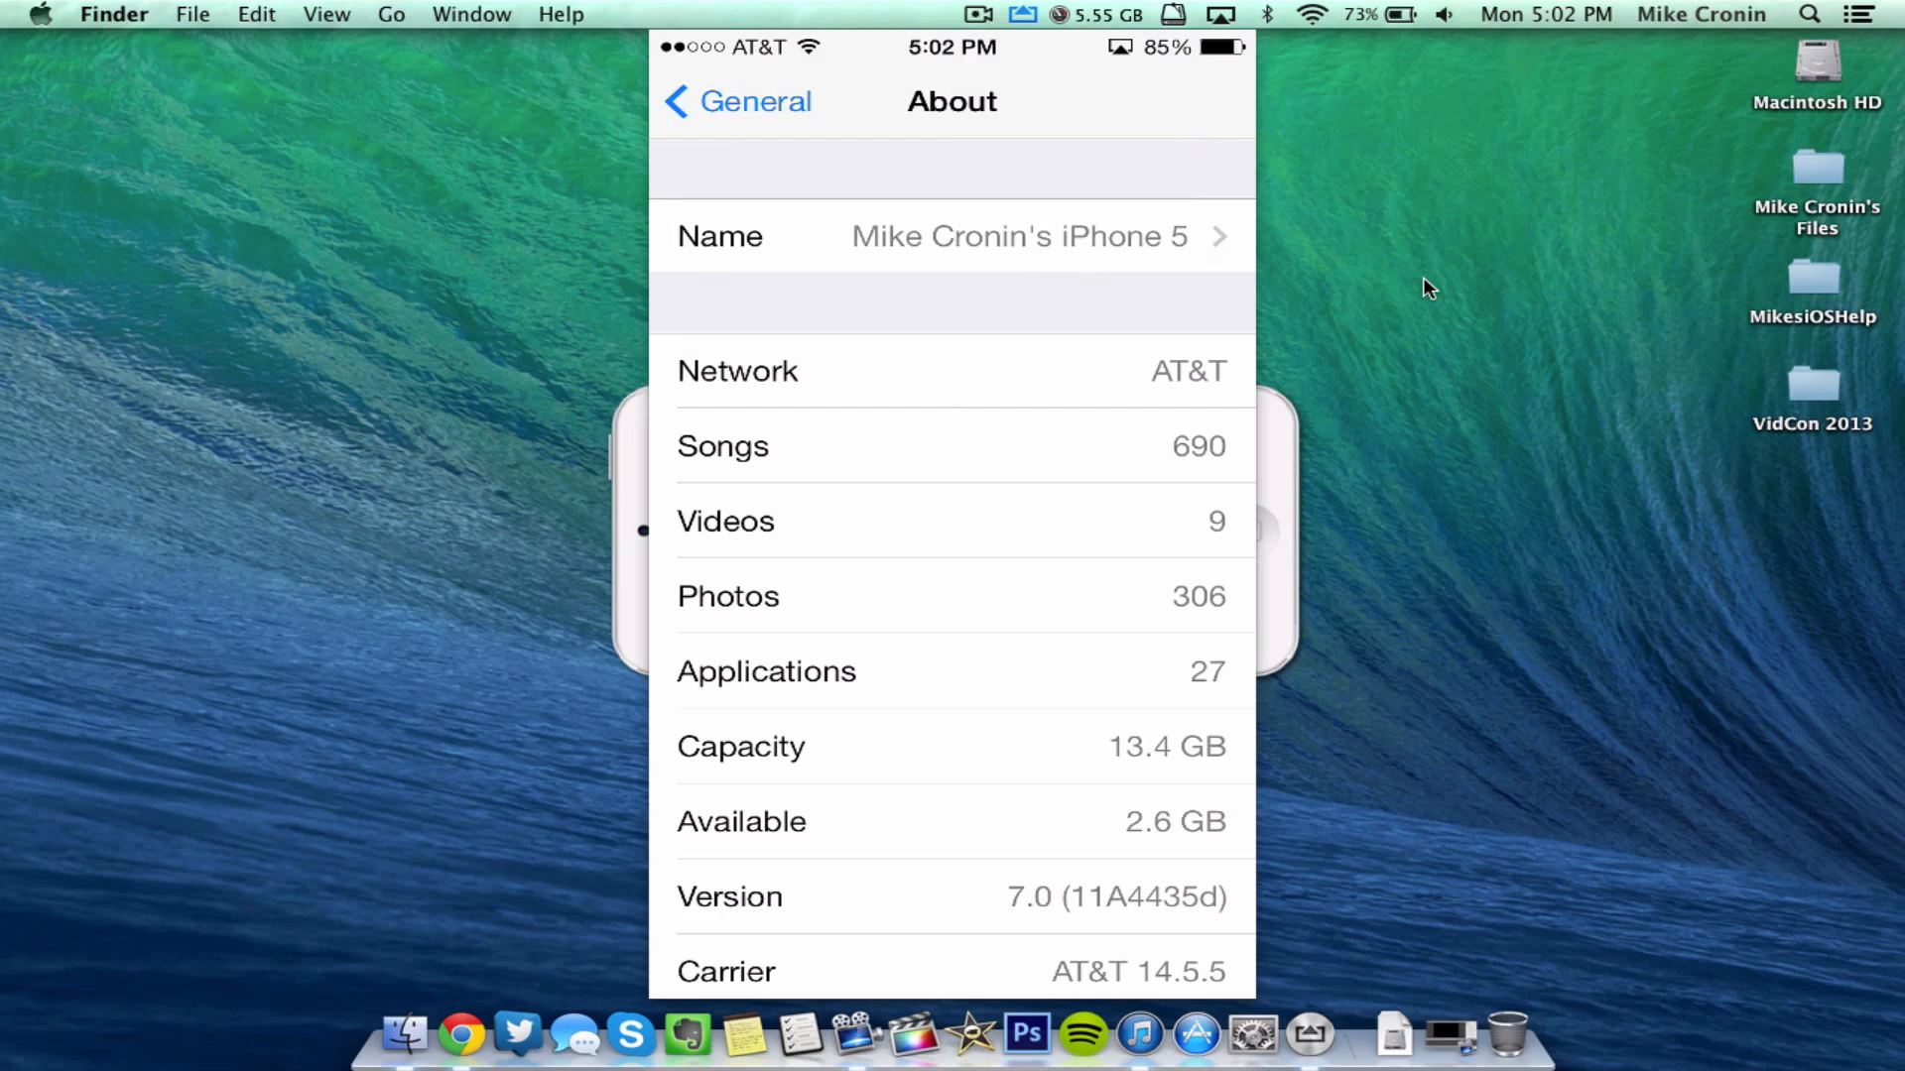
pyautogui.click(734, 101)
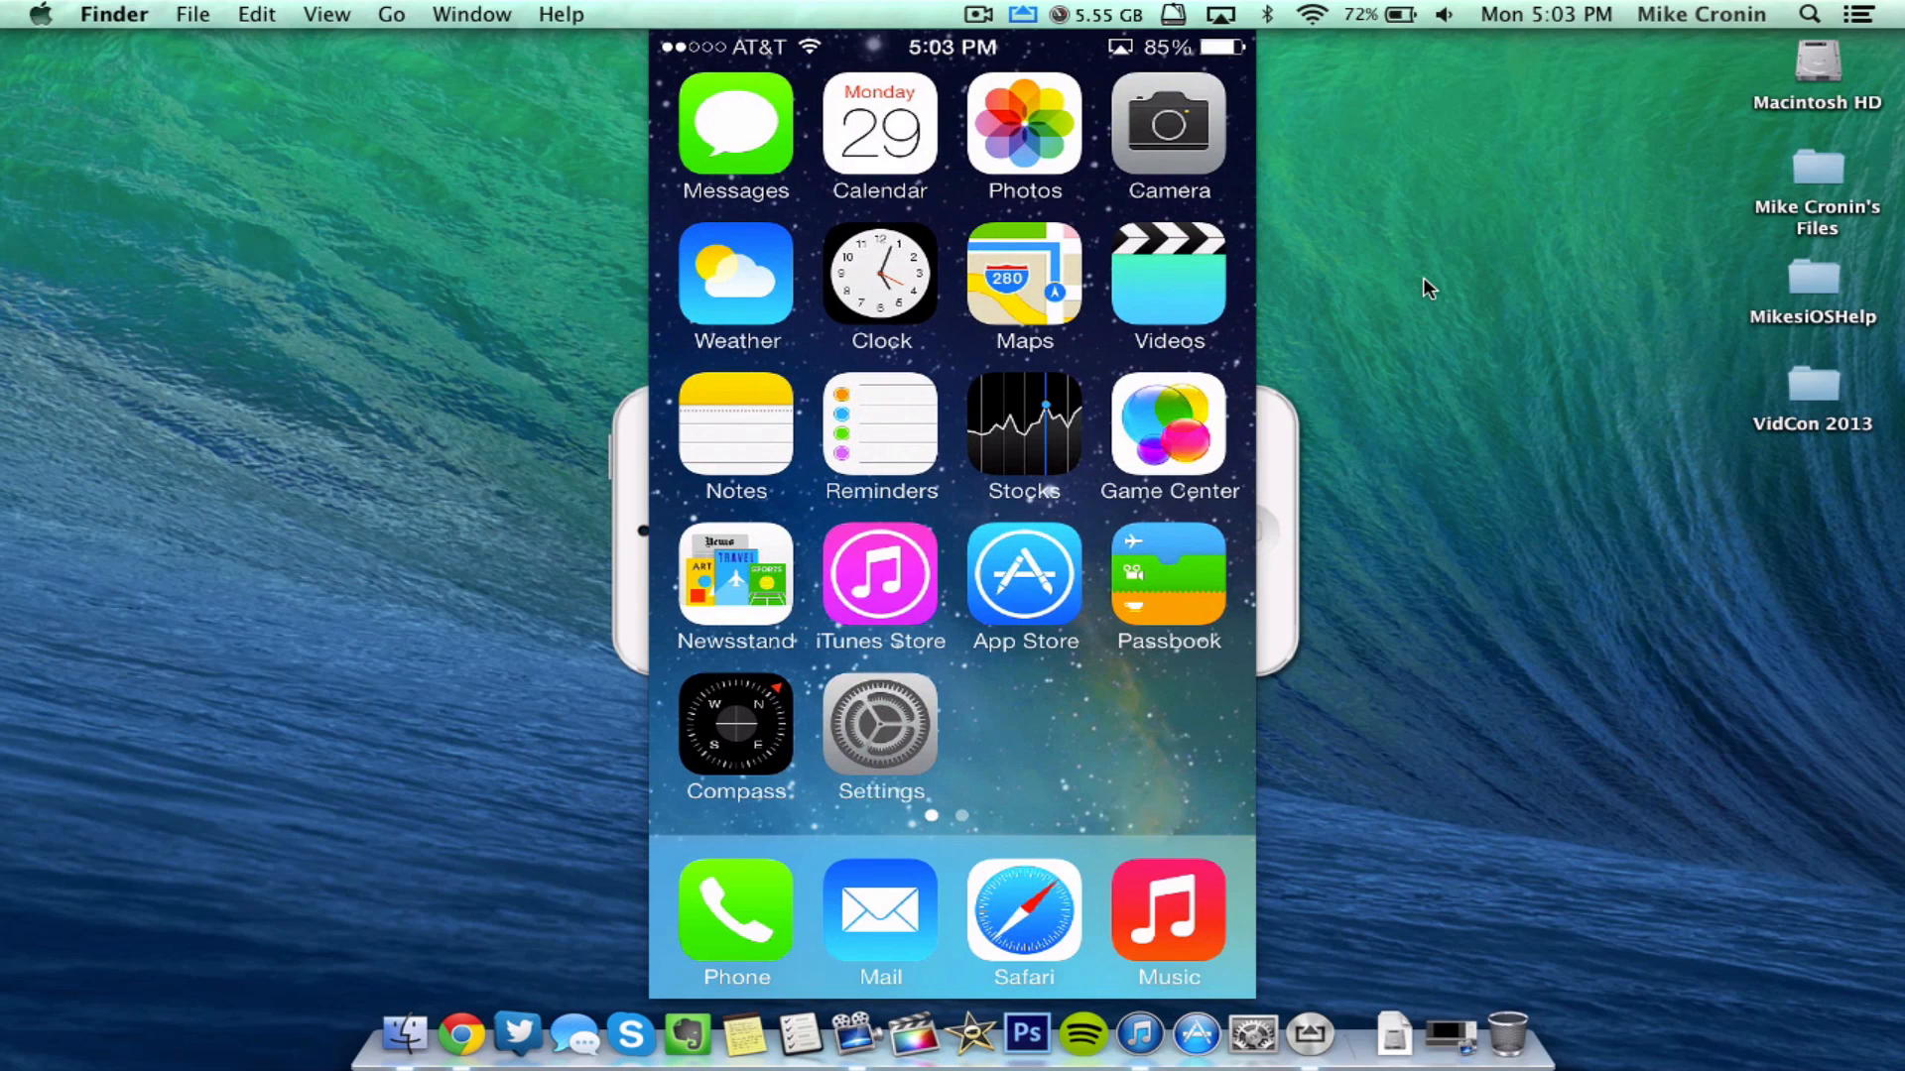
# Swipe across the iPhone home screens before moving to iTunes Radio with Power Trip playing
pyautogui.hscroll(-3)
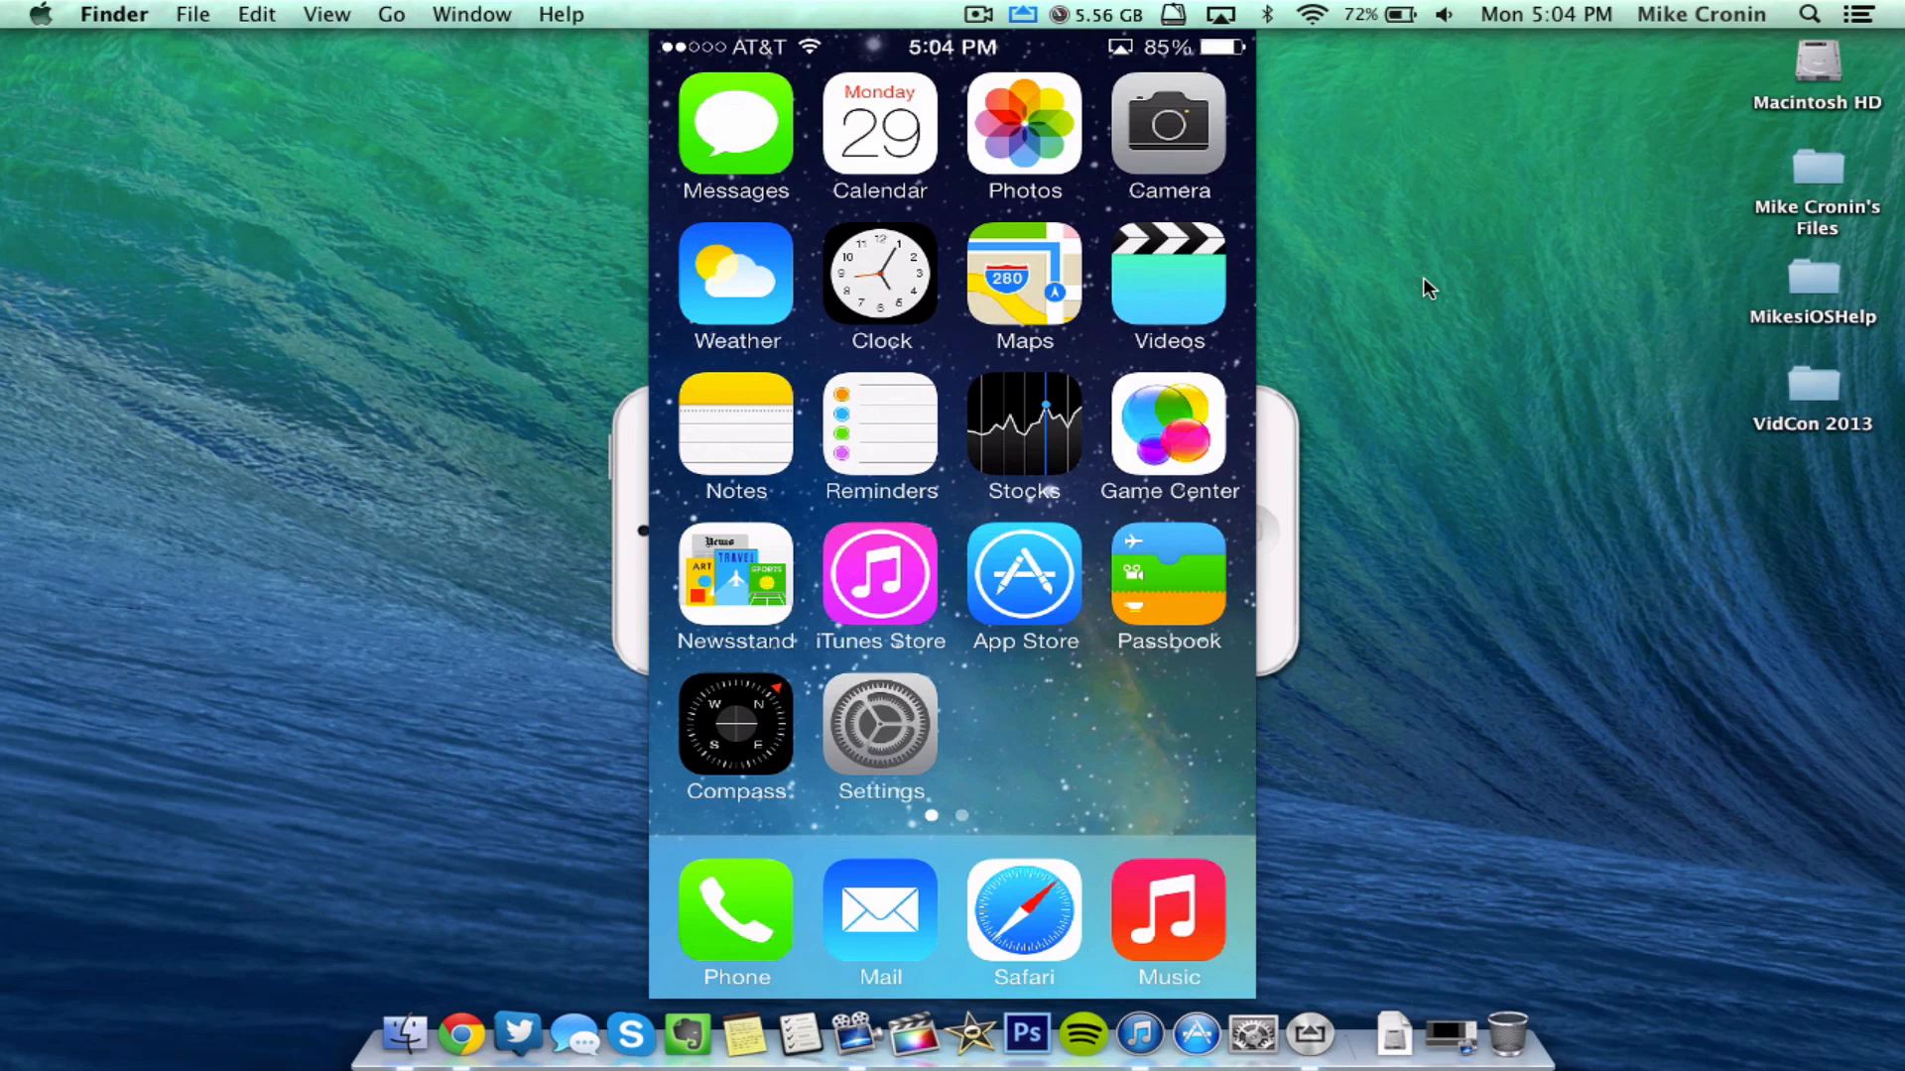
pyautogui.hscroll(-3)
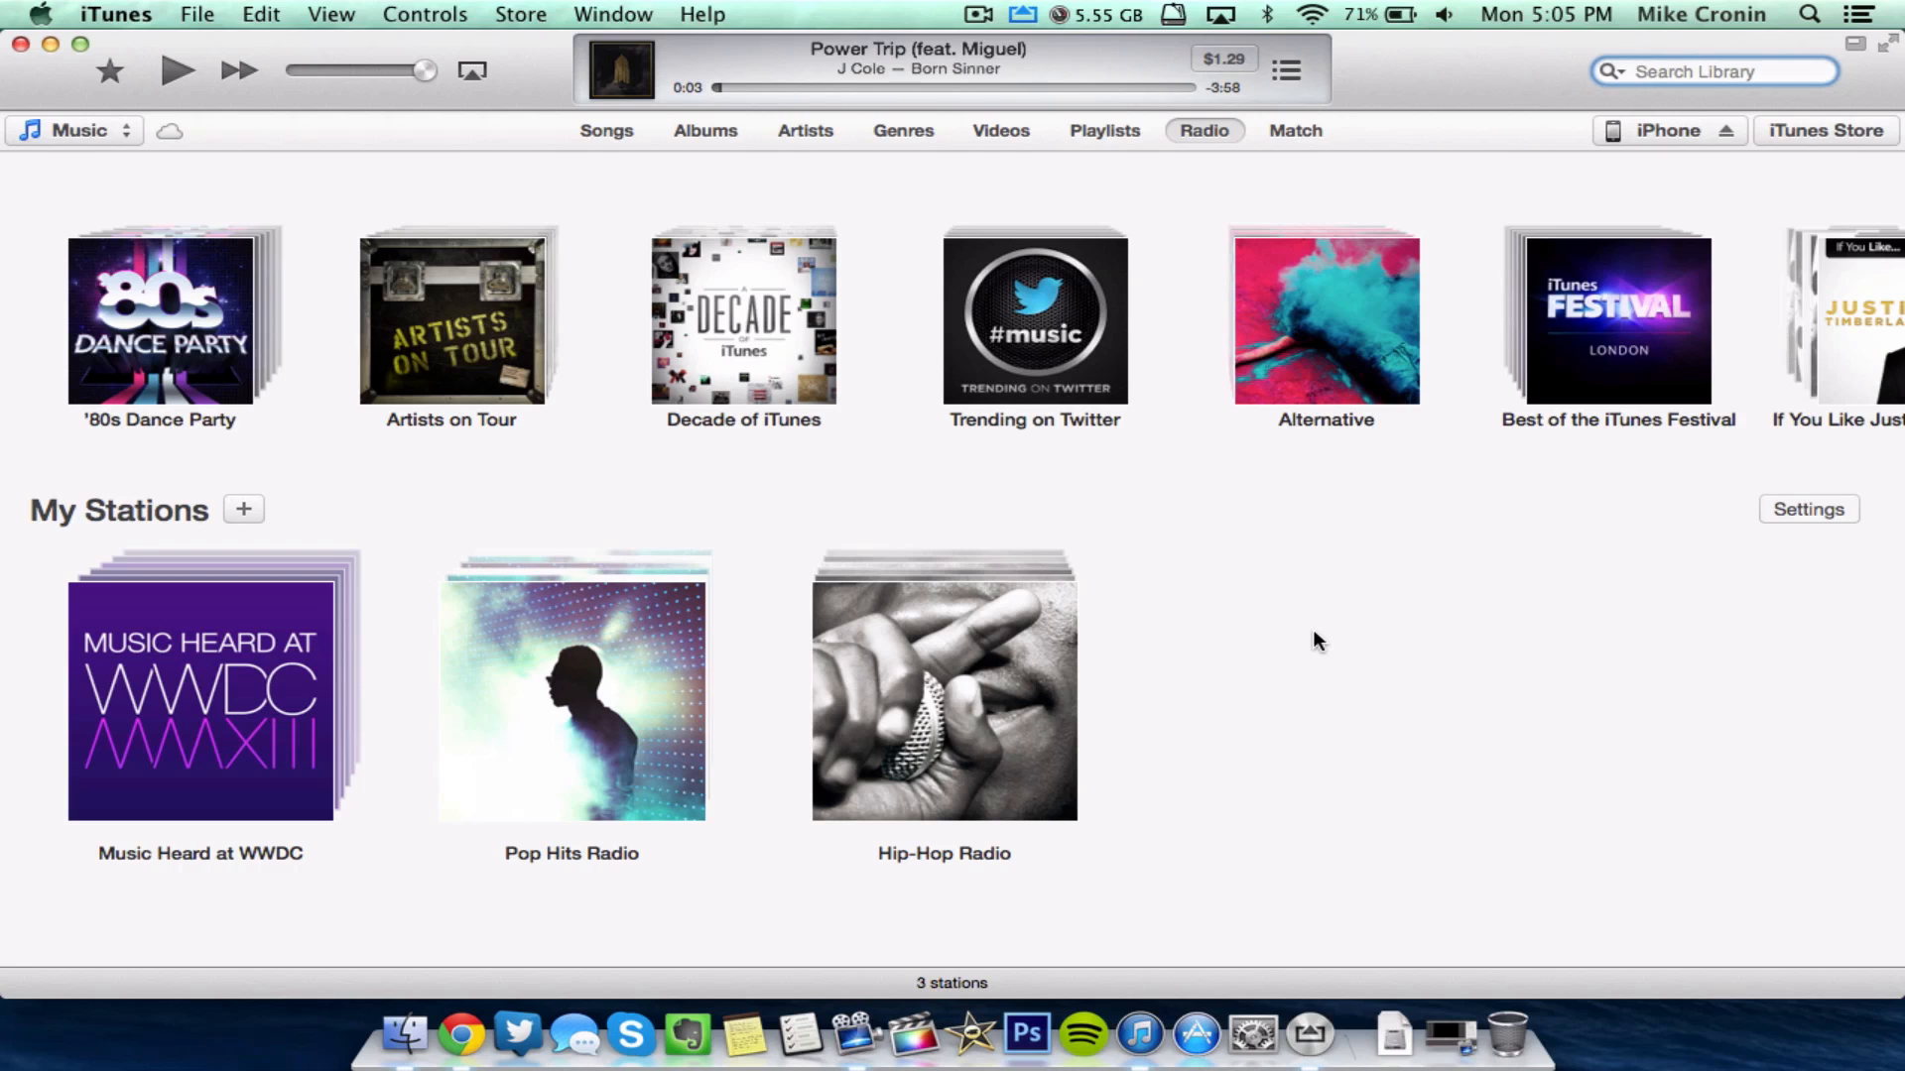
# Briefly resume Power Trip in iTunes Radio and pause it again at 0:04
pyautogui.doubleClick(942, 684)
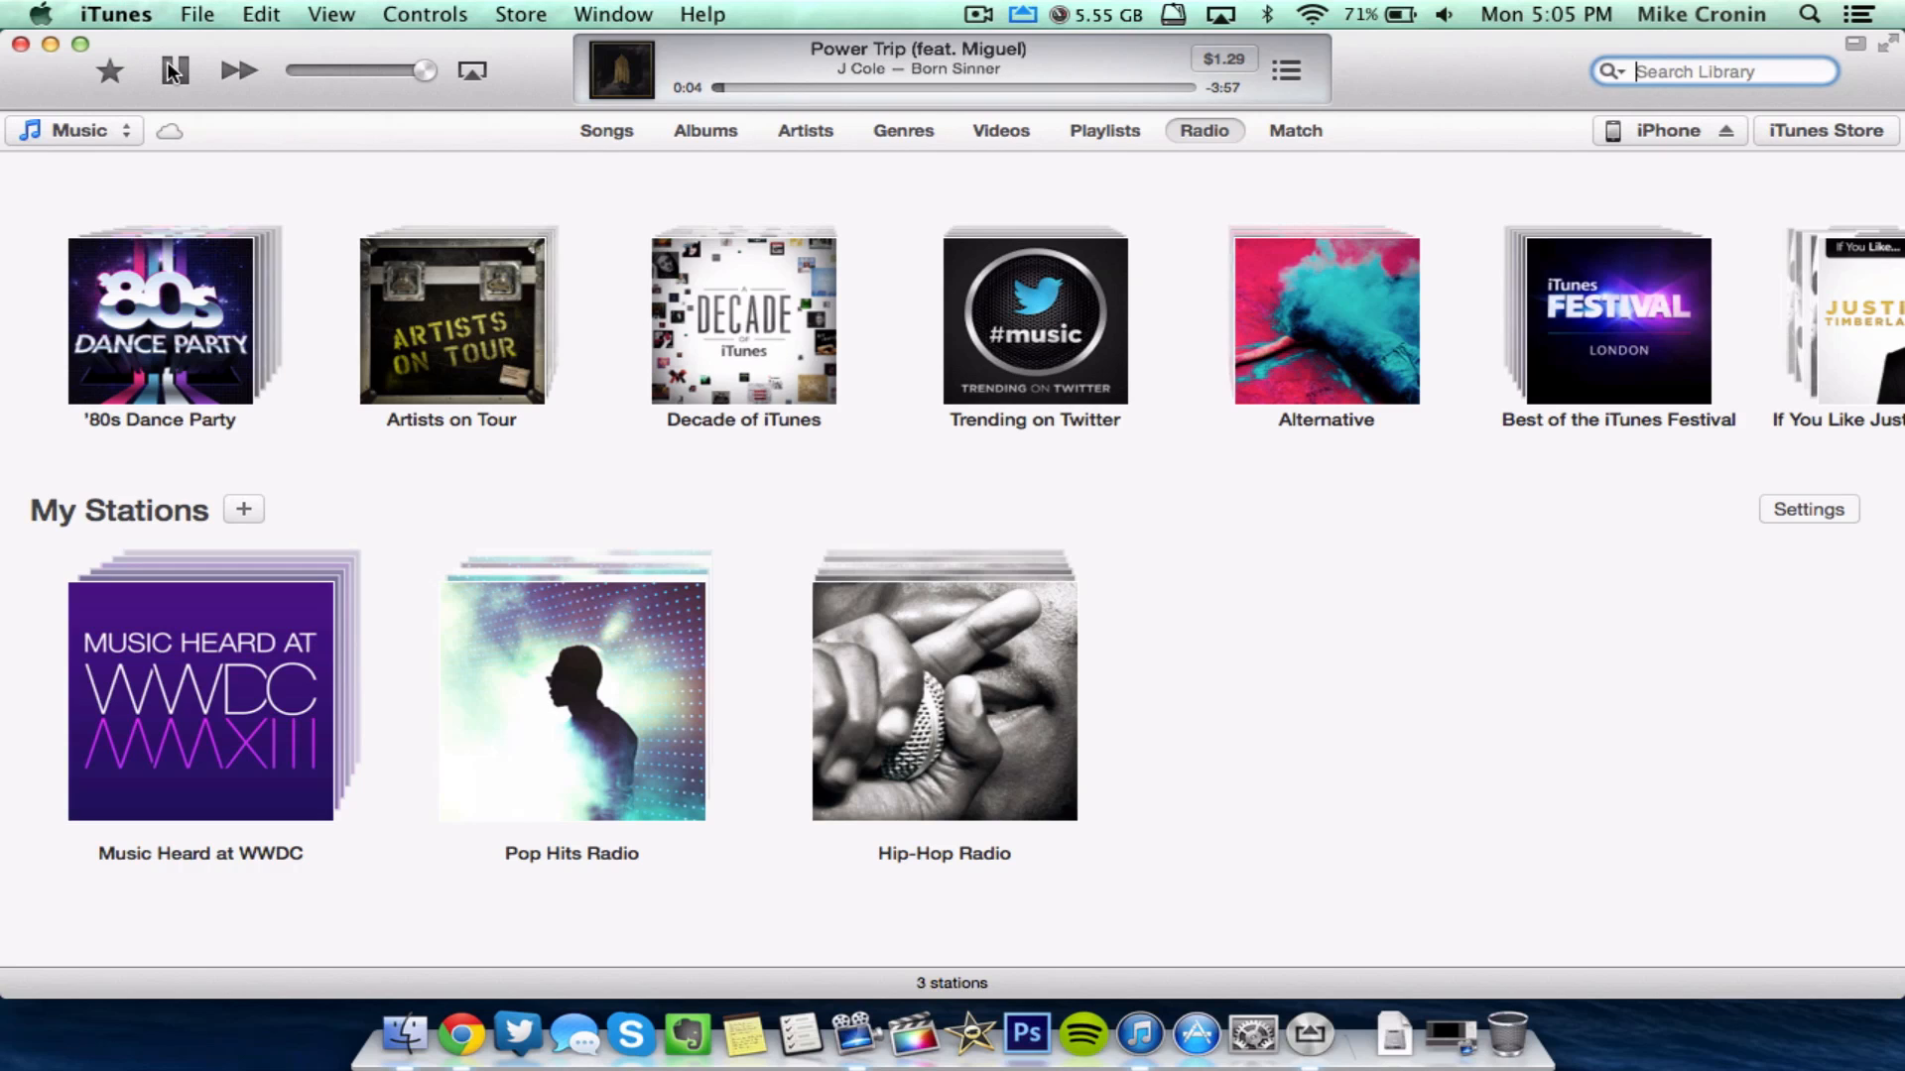
pyautogui.click(176, 70)
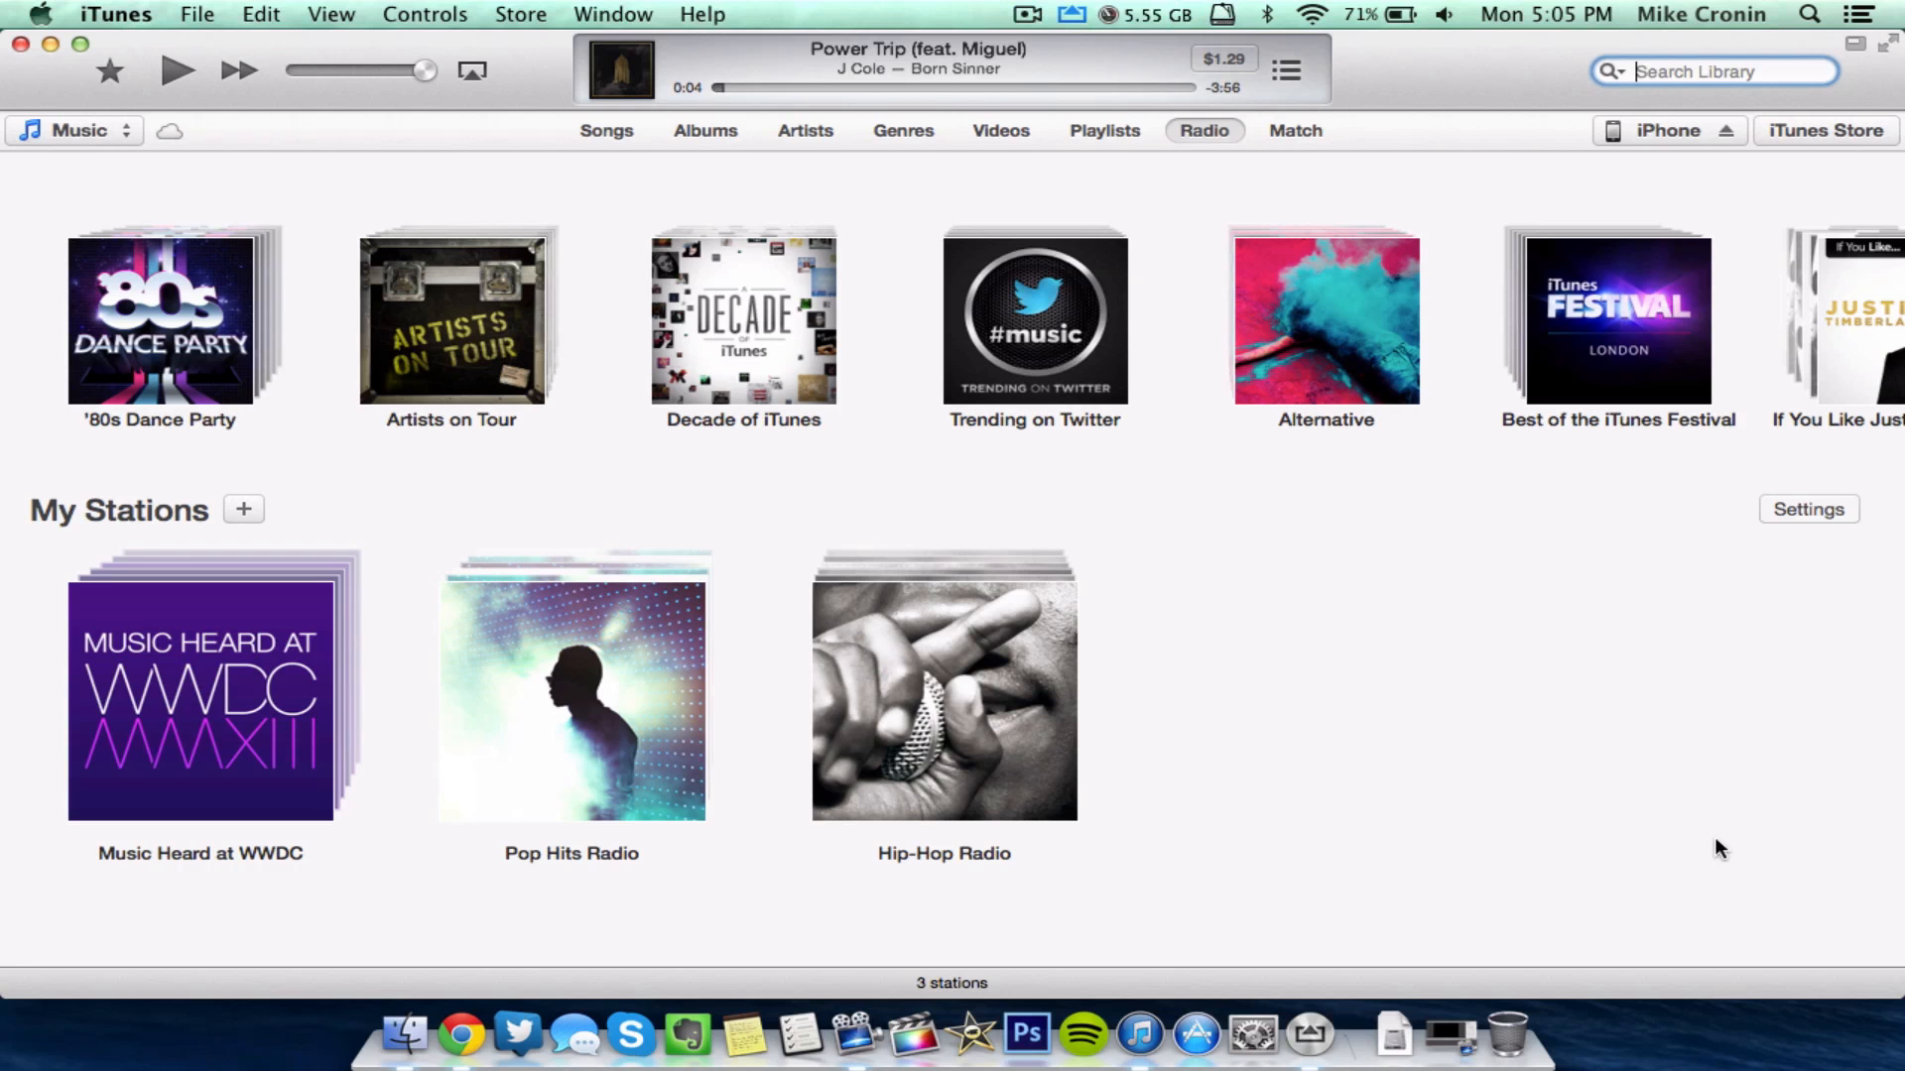
pyautogui.moveTo(1458, 464)
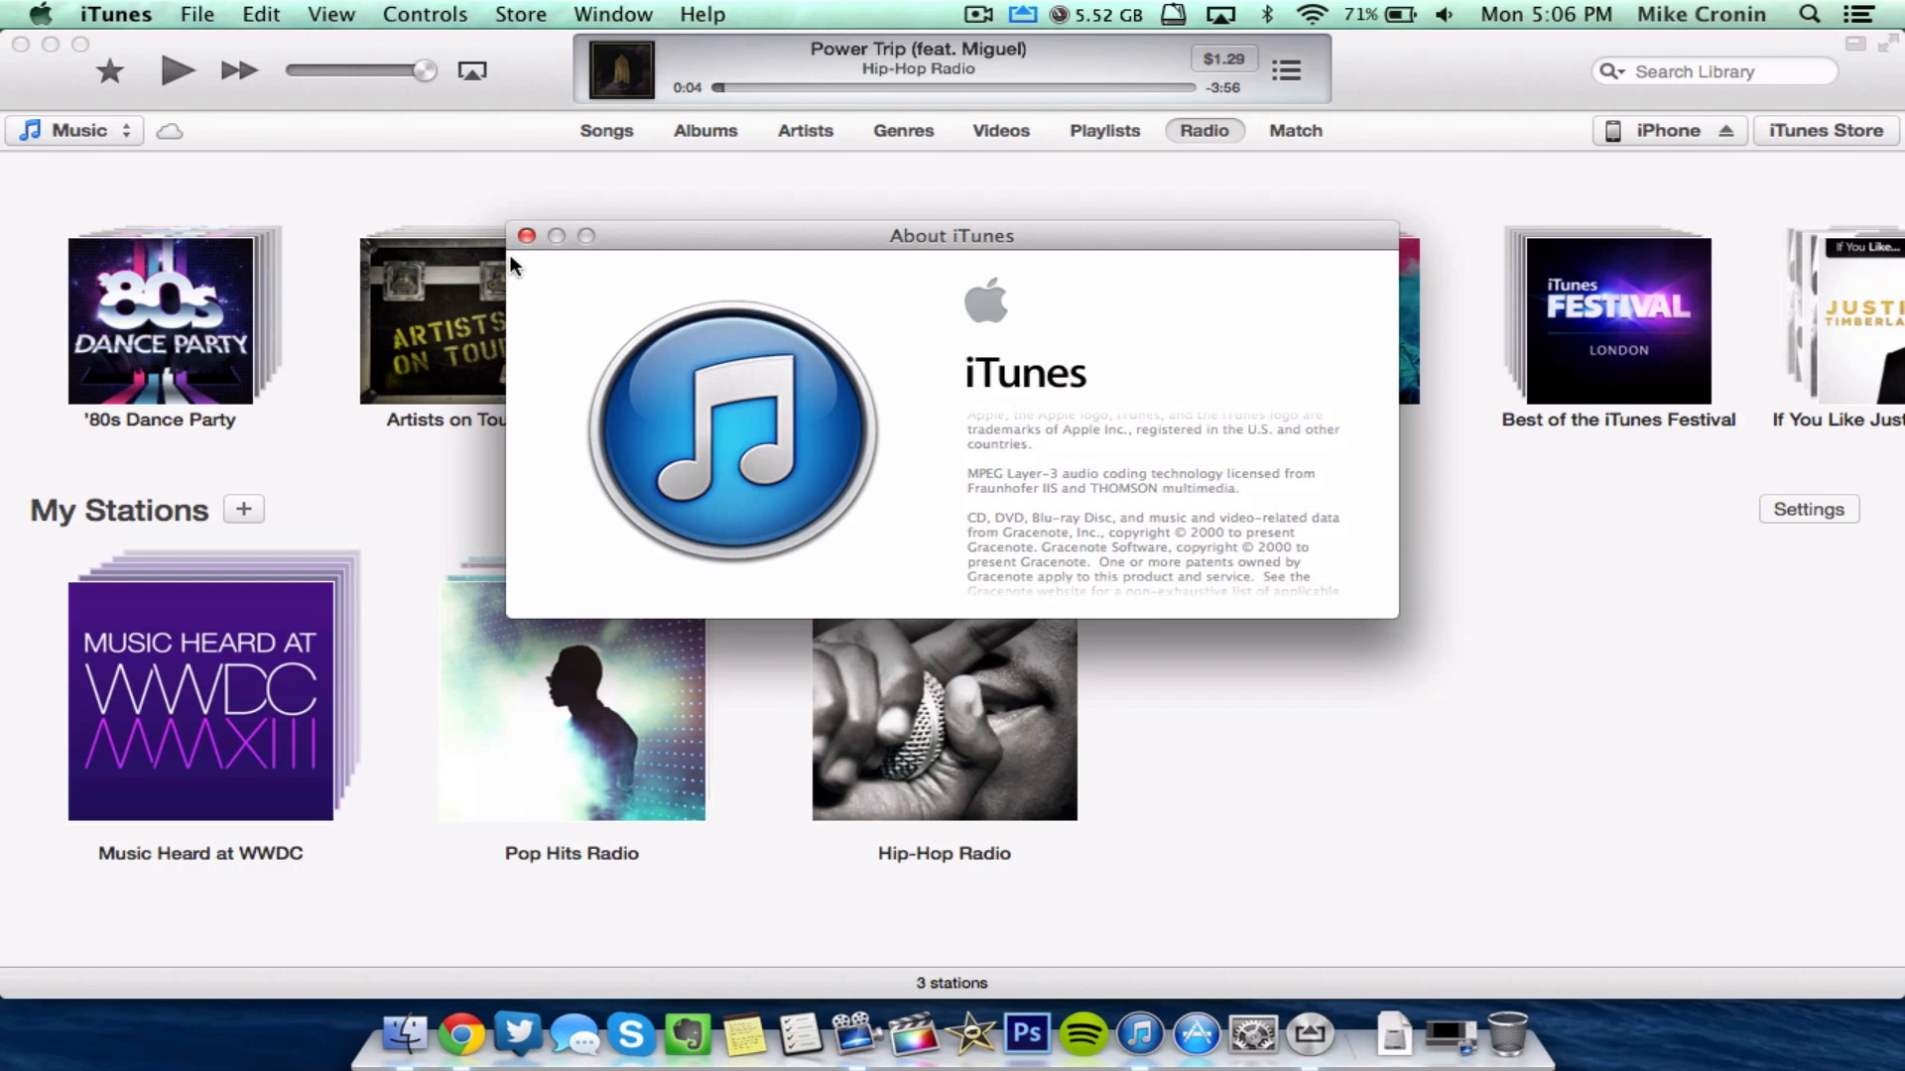
# Dismiss the About iTunes window, leaving Radio with Power Trip still paused
pyautogui.click(528, 236)
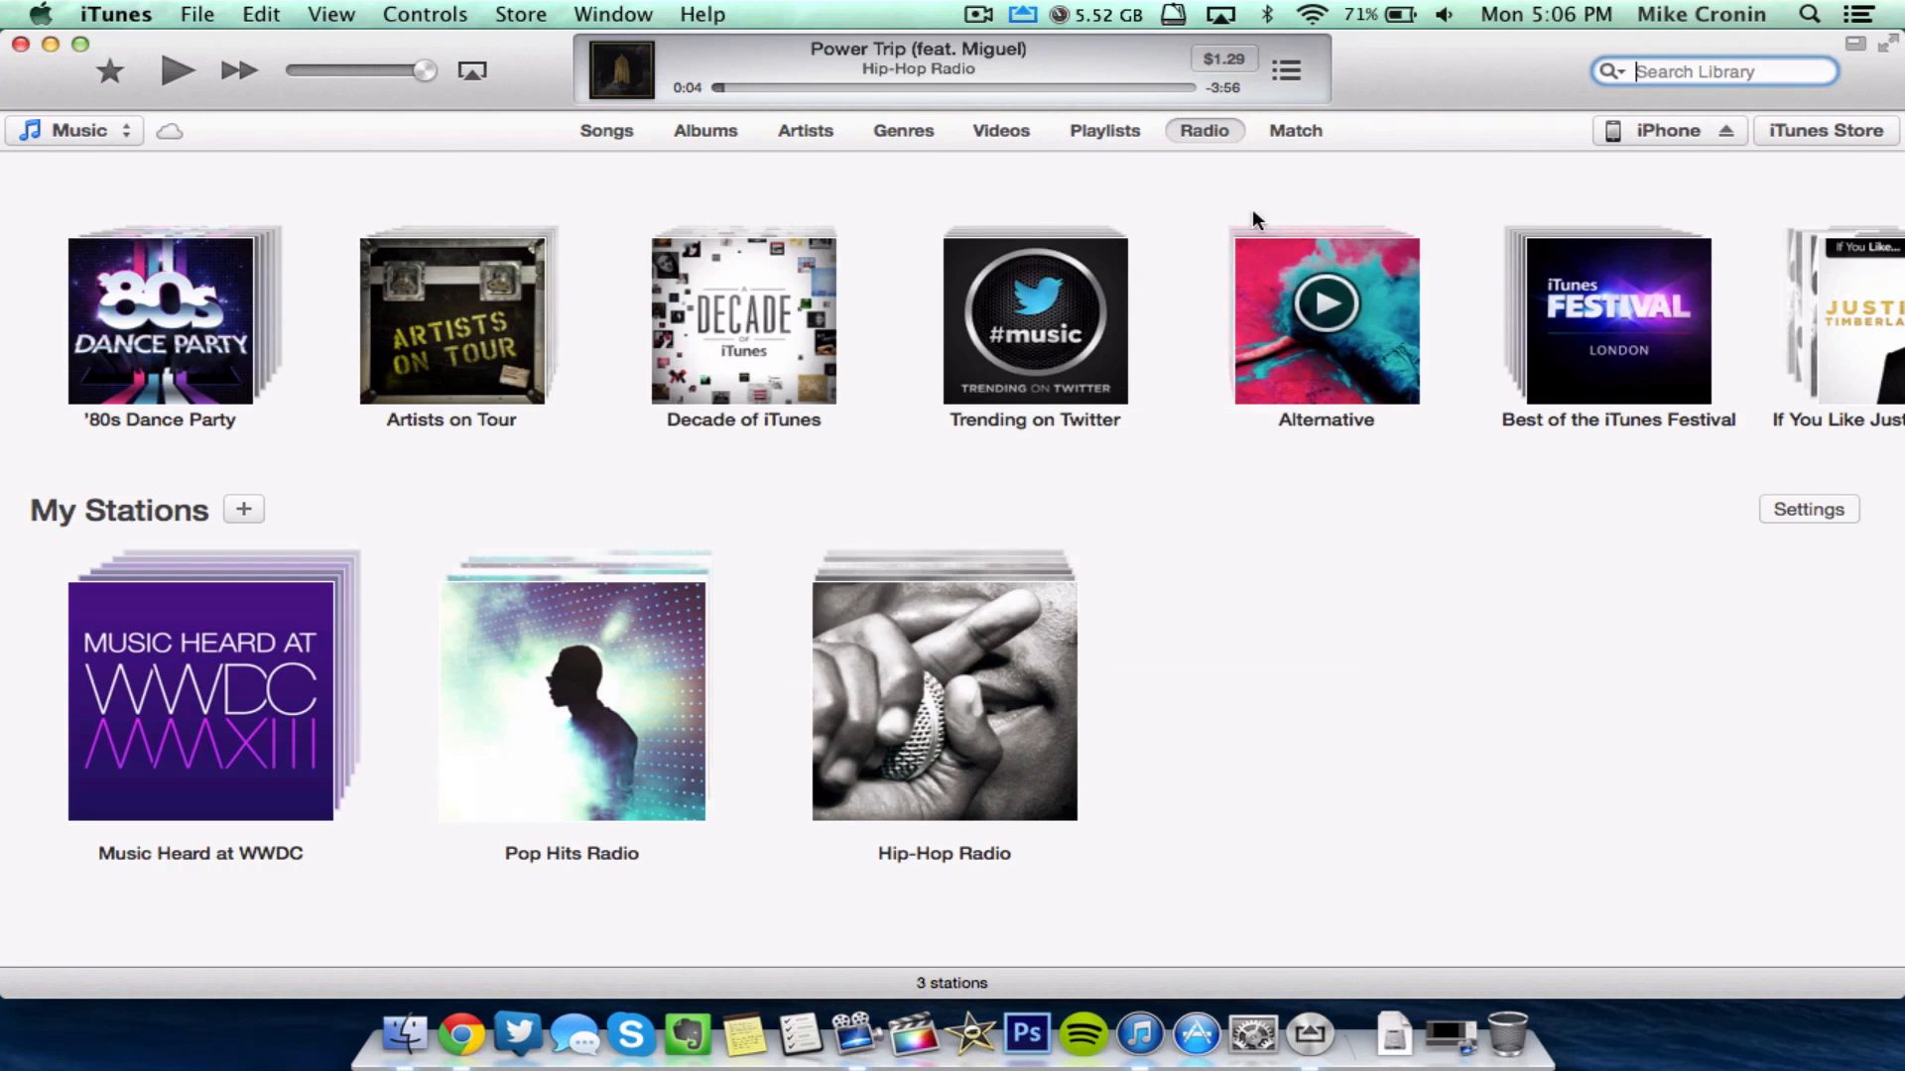
pyautogui.moveTo(1292, 643)
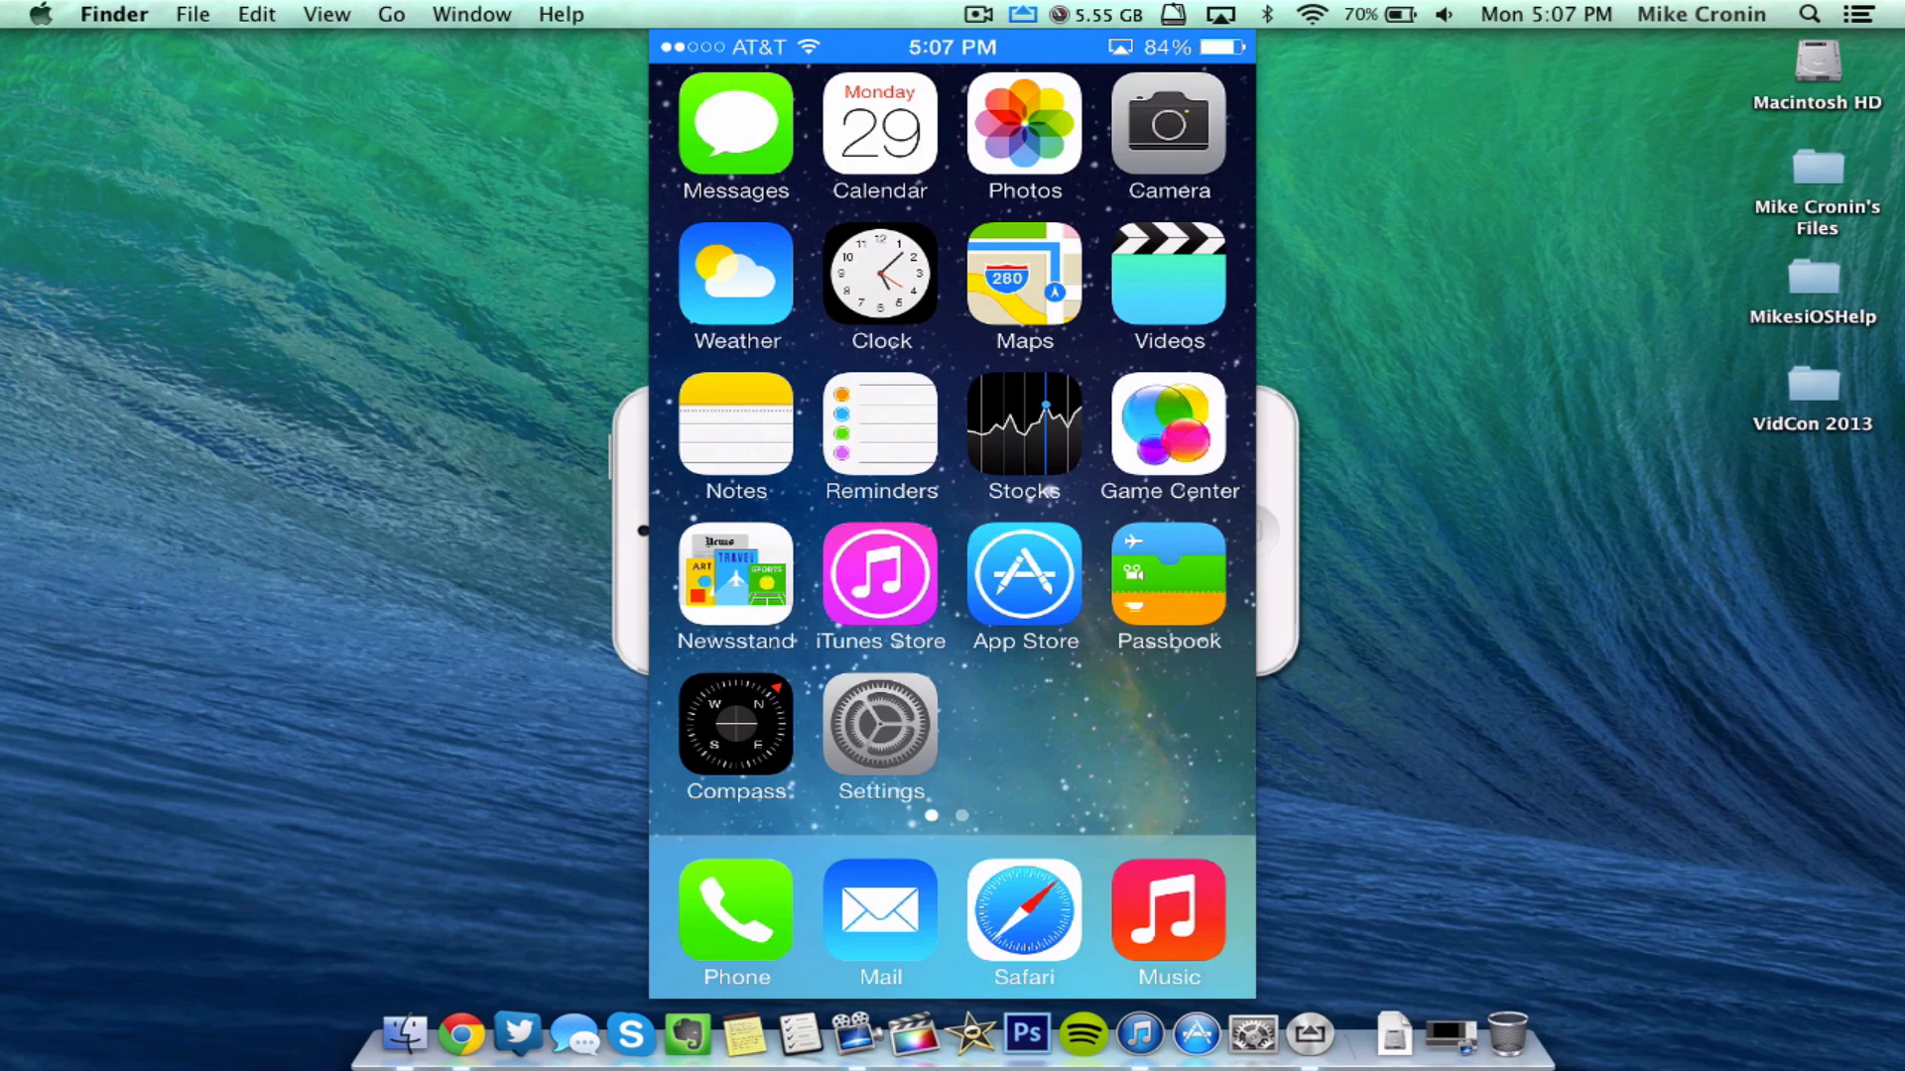
pyautogui.moveTo(893, 278)
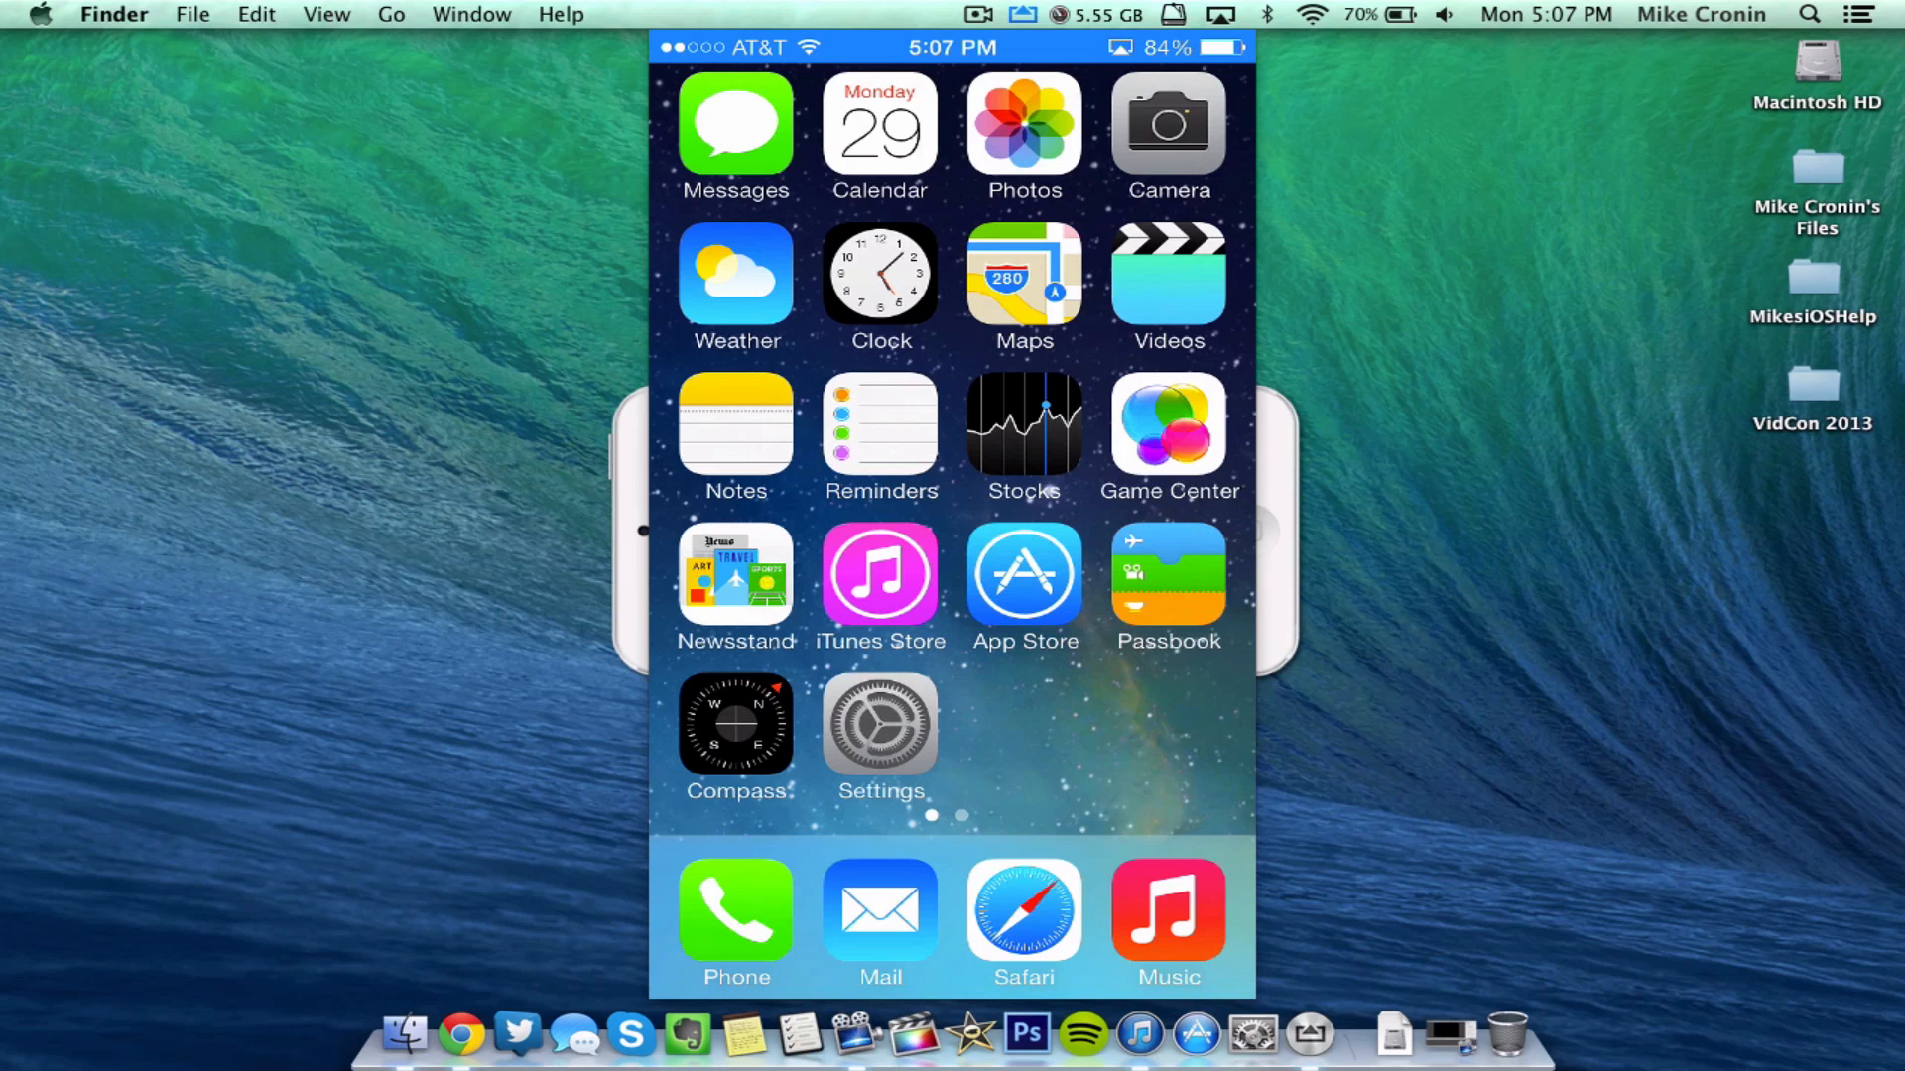